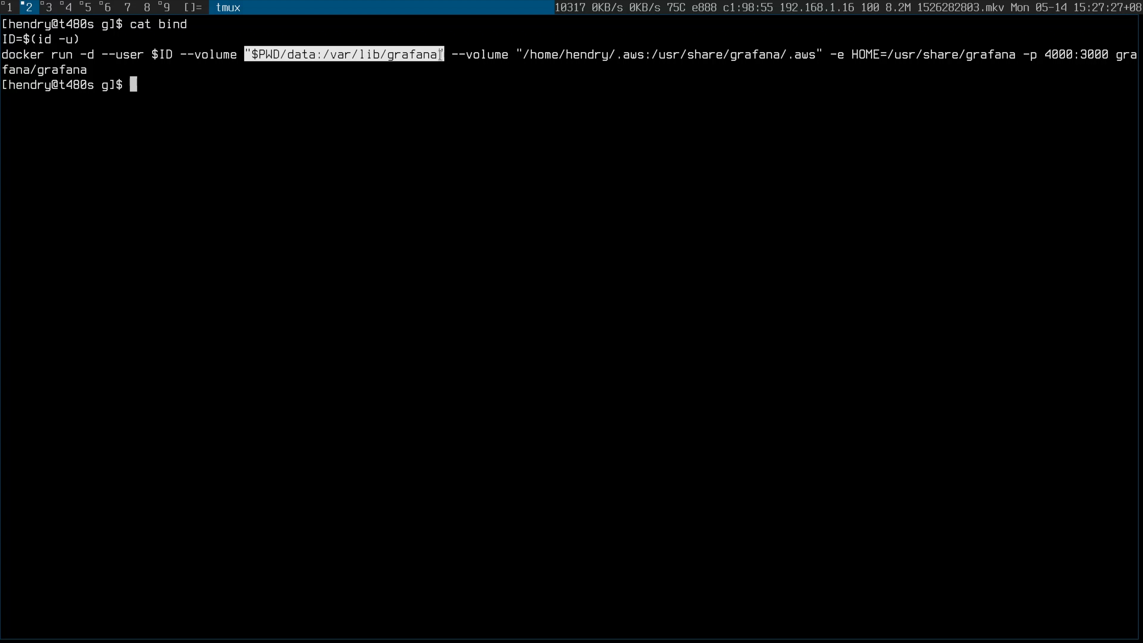
List the data folder and run 'bash bind' to launch the Grafana container on port 4000.
text(ls data)
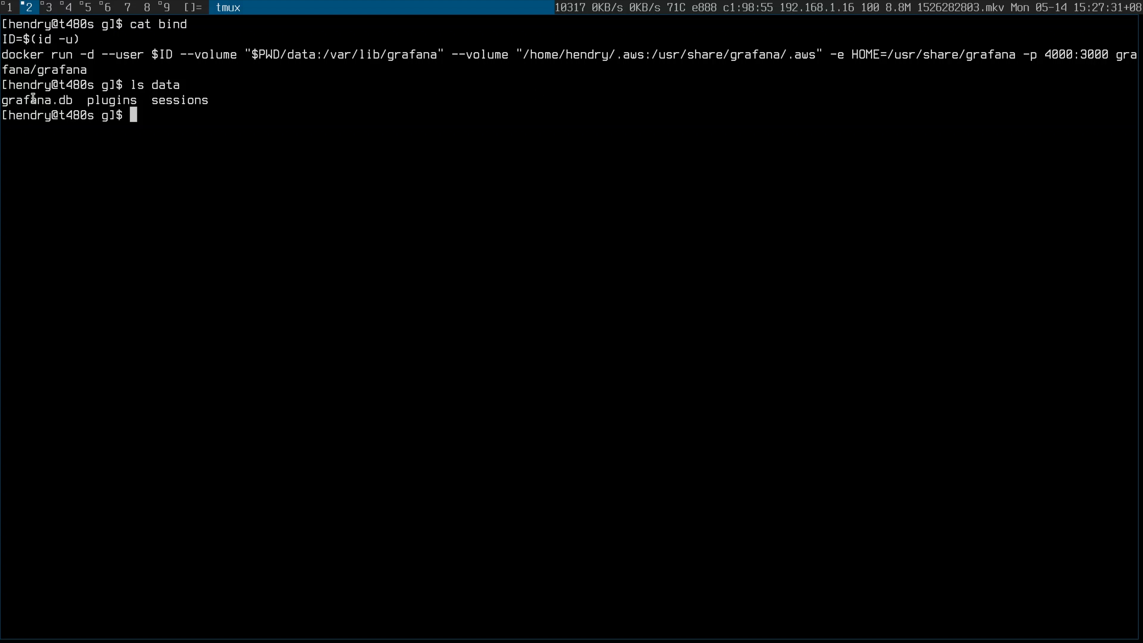
mouse_move(188, 62)
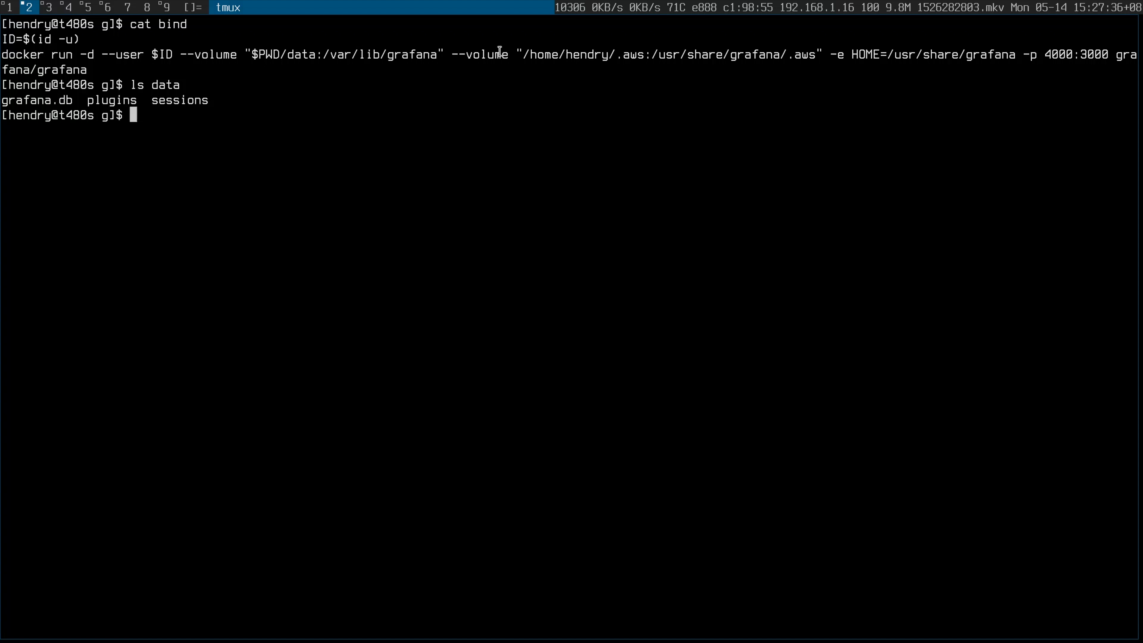
text(bash bind)
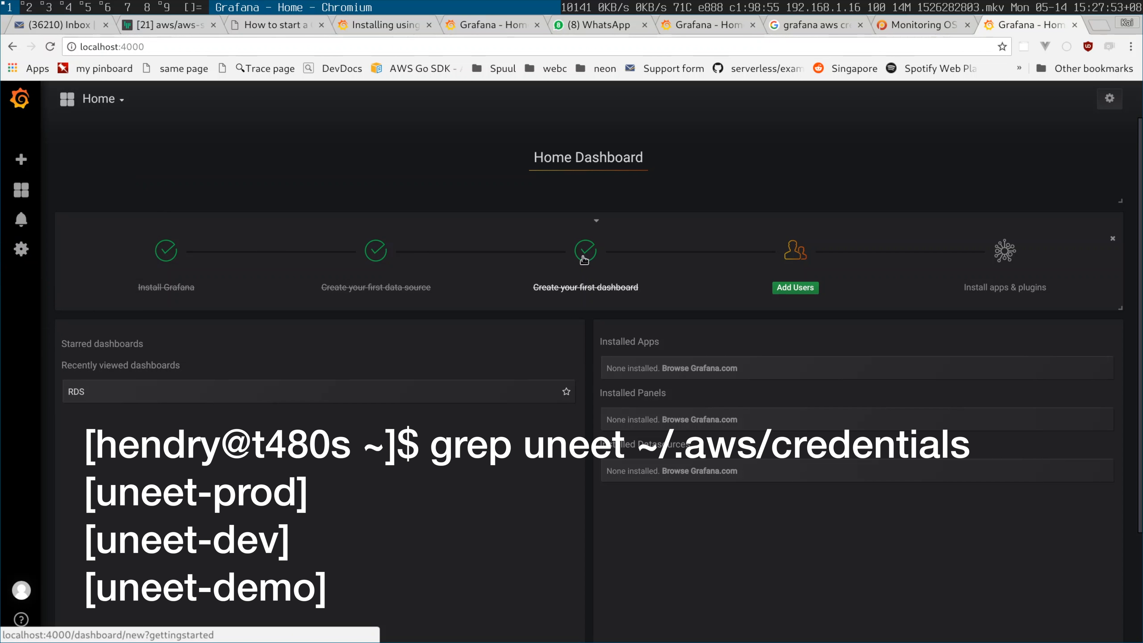
From the home page go to the RDS dashboard and start a new data source.
click(584, 287)
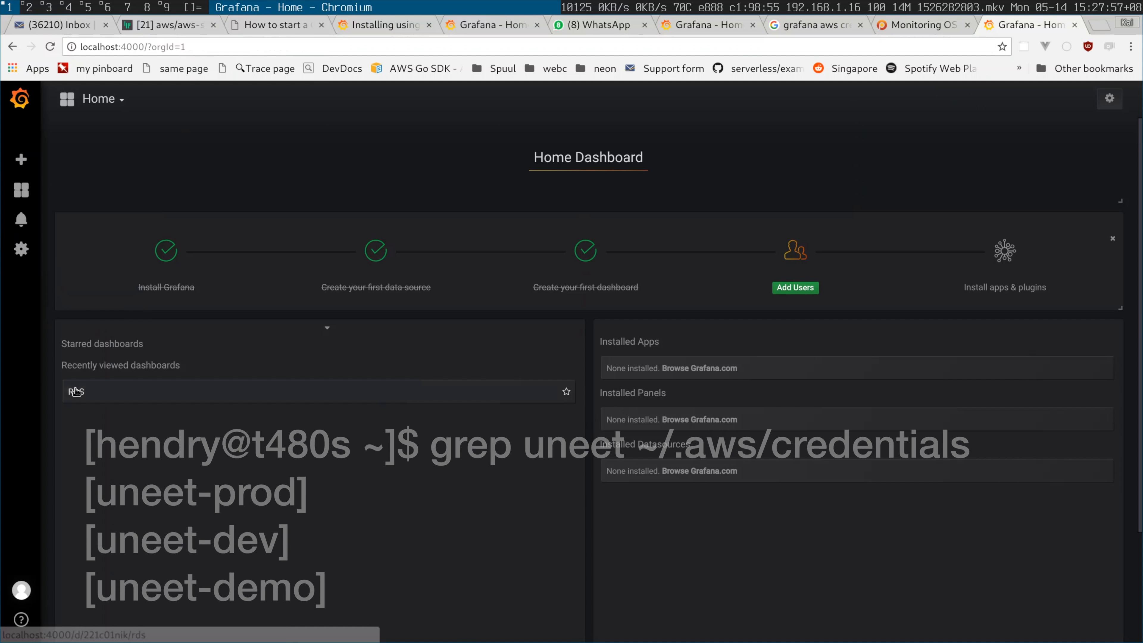
click(73, 392)
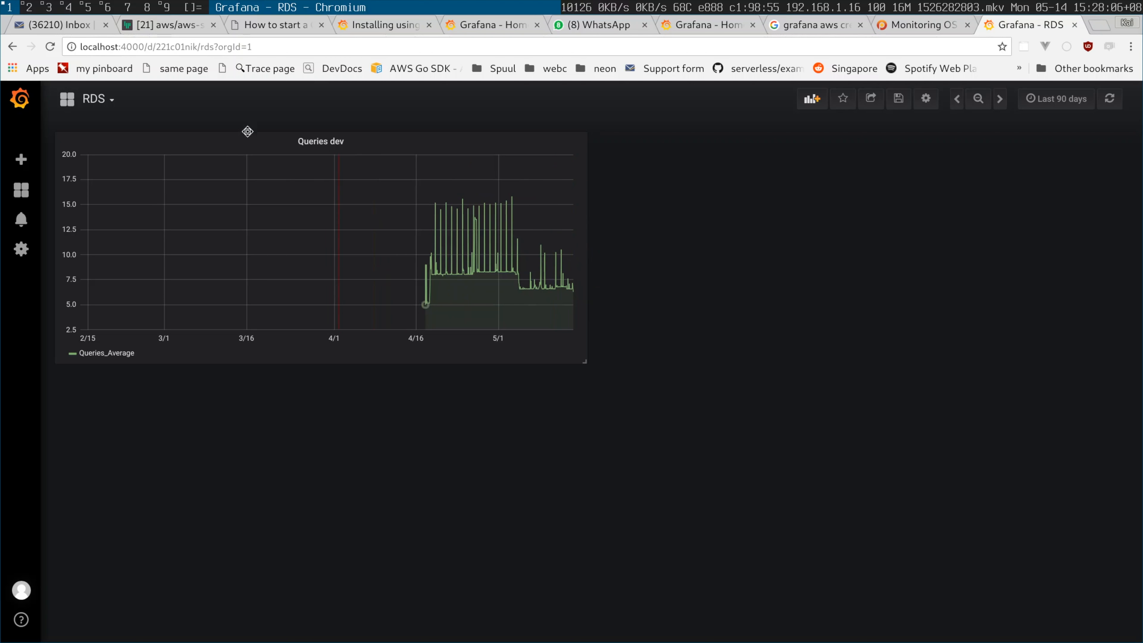
click(13, 46)
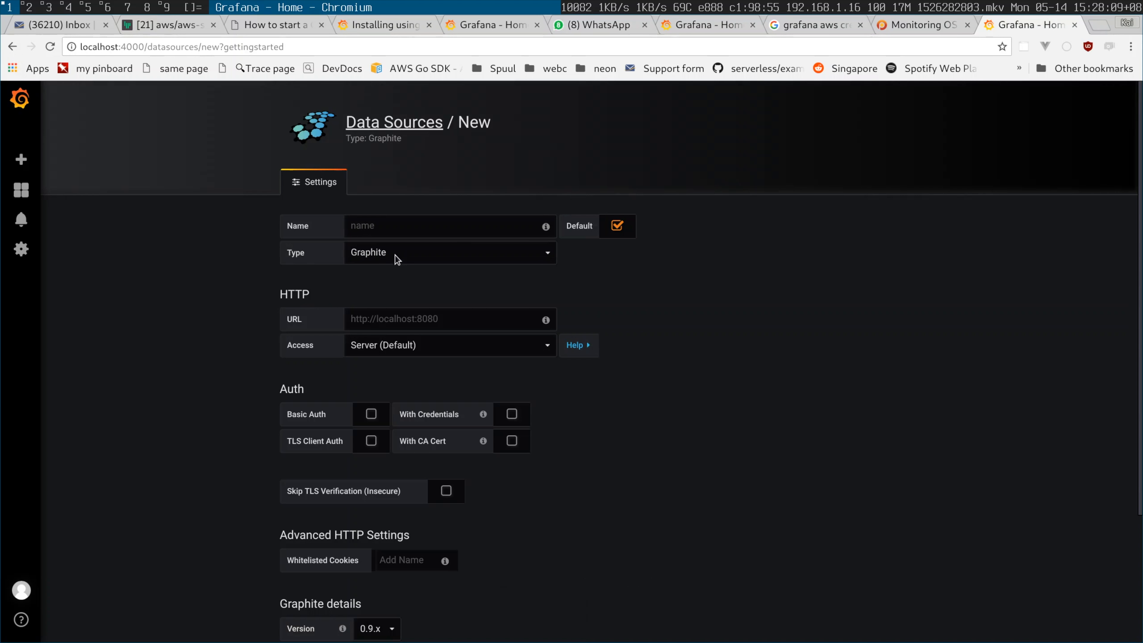
Make the new data source a CloudWatch type named uneet-demo.
click(450, 252)
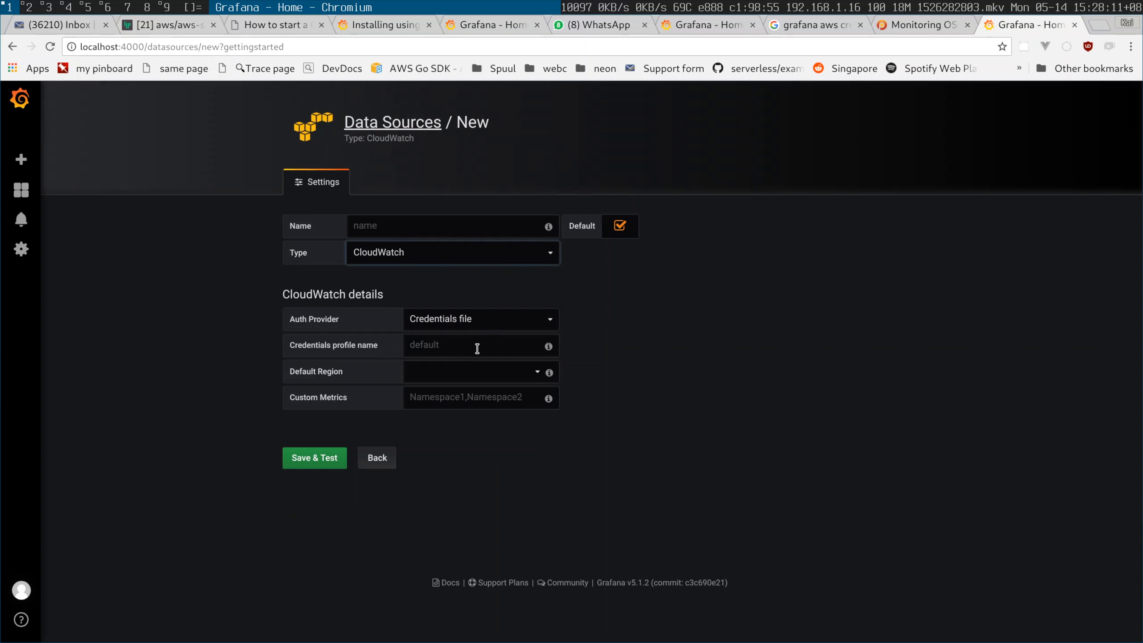
click(451, 226)
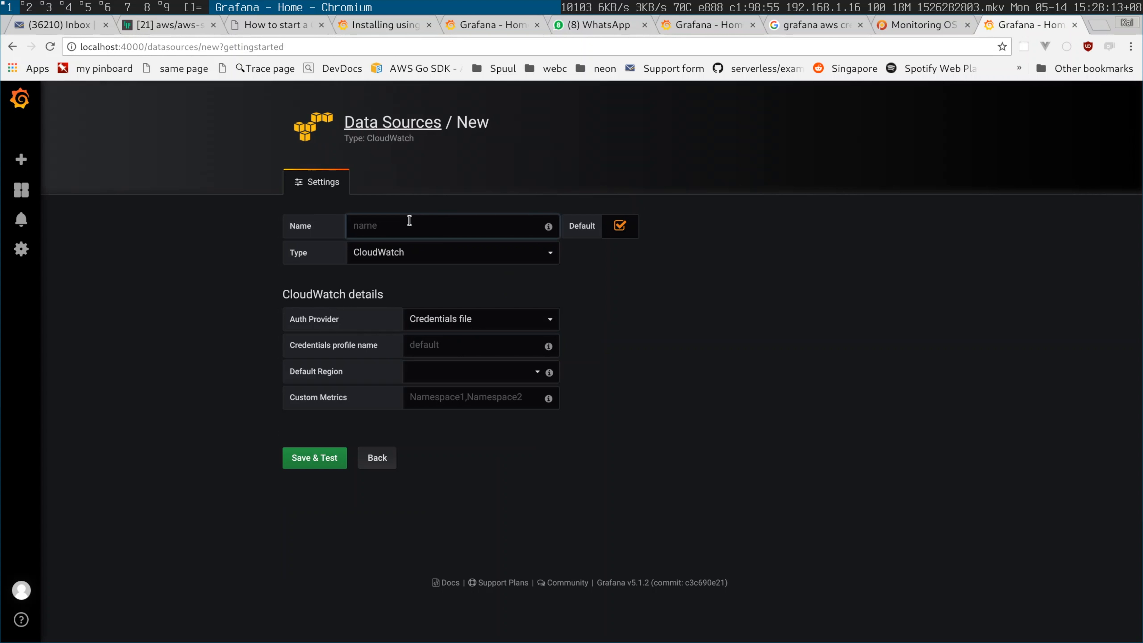
text(uneet-)
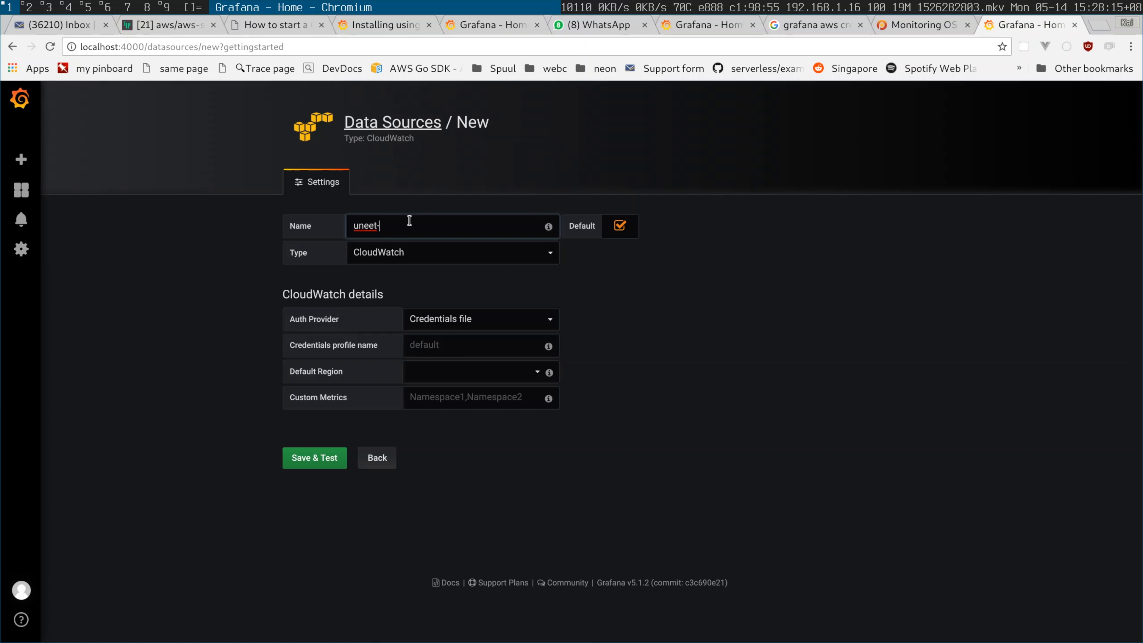
text(demo)
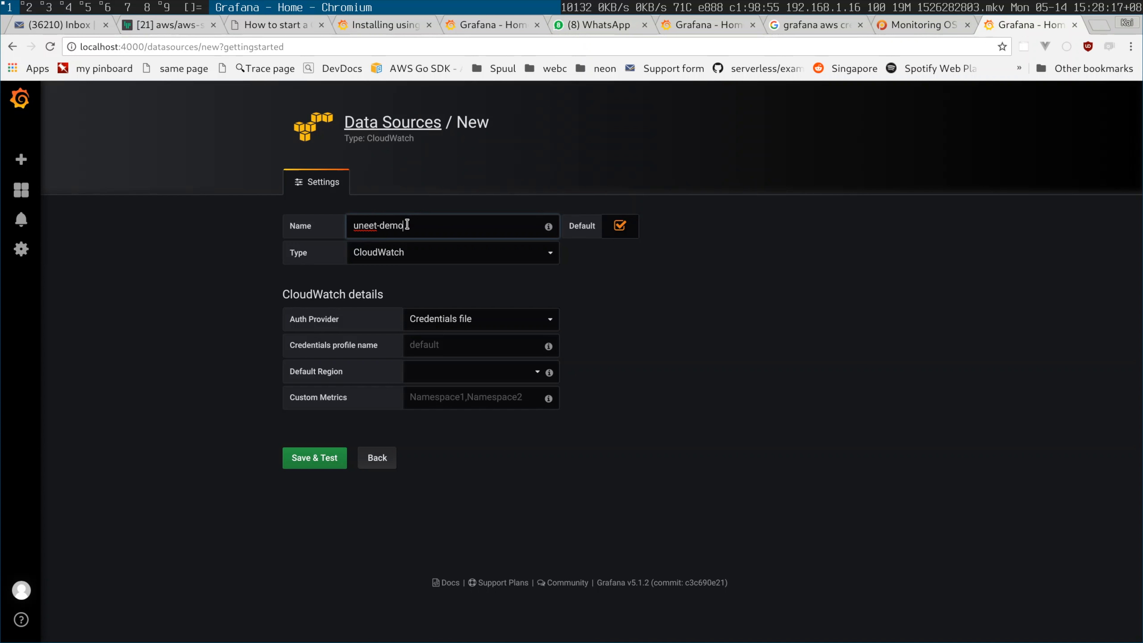
Set default region ap-southeast-1 and credentials profile uneet-demo, then save and test.
click(477, 370)
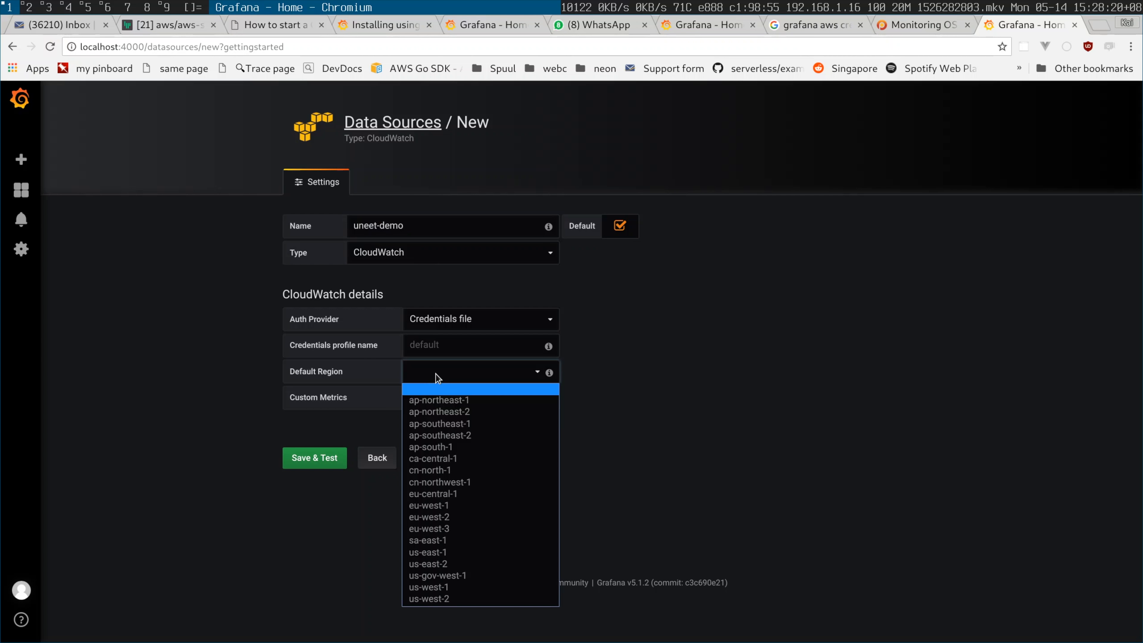
mouse_move(467, 447)
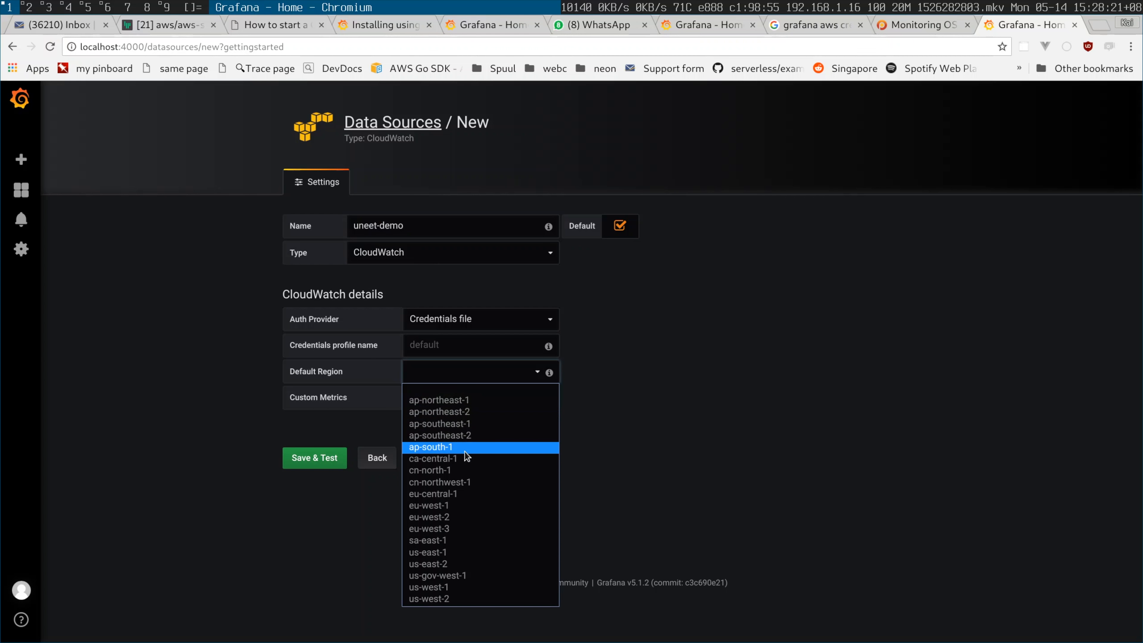
click(439, 423)
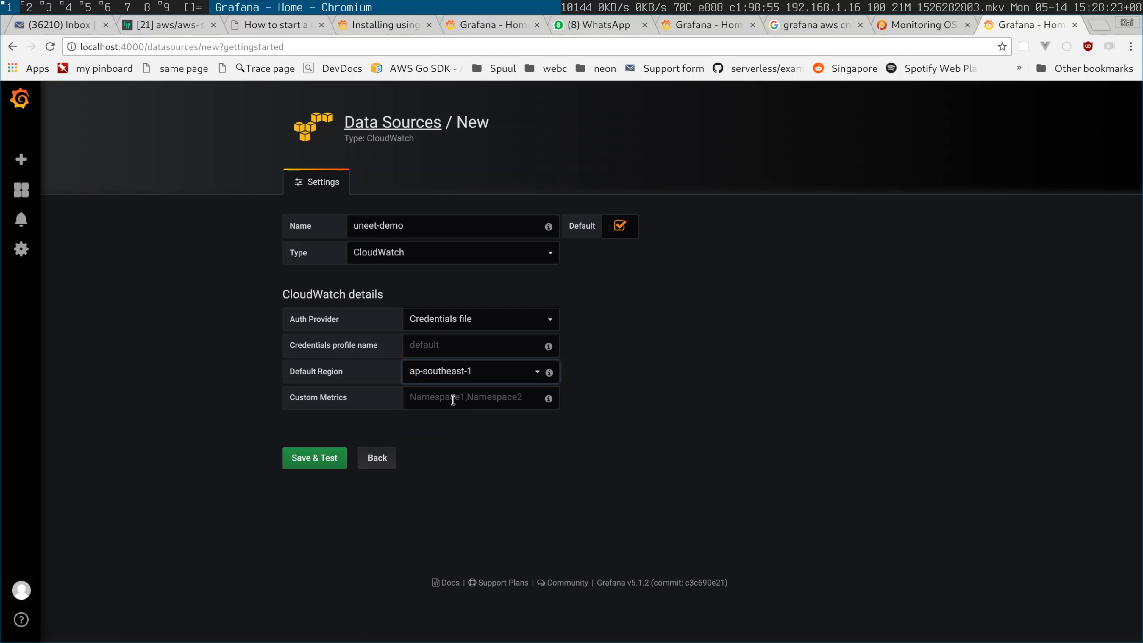
text(uneet-demo)
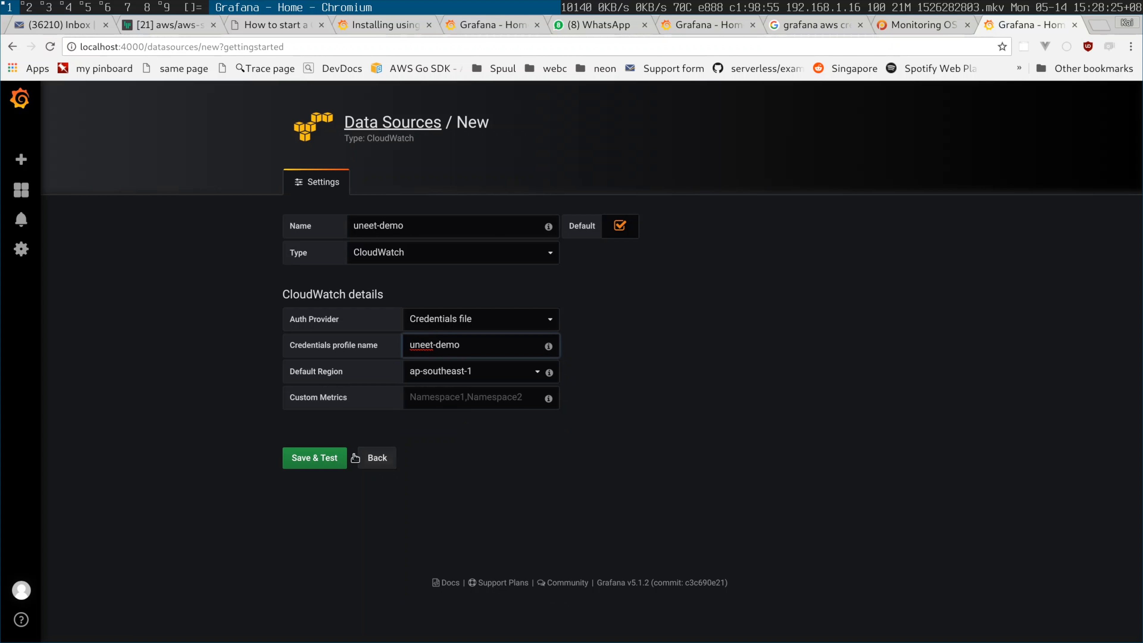
click(314, 458)
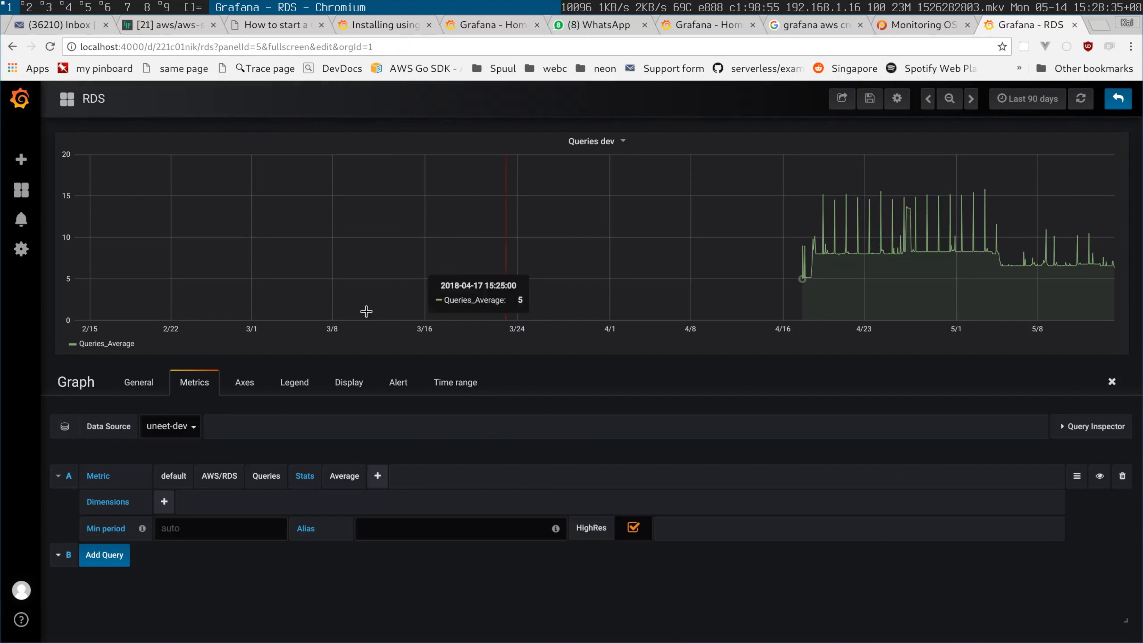
Retitle the panel 'Queries demo' on the uneet-demo data source and save the RDS dashboard.
click(139, 382)
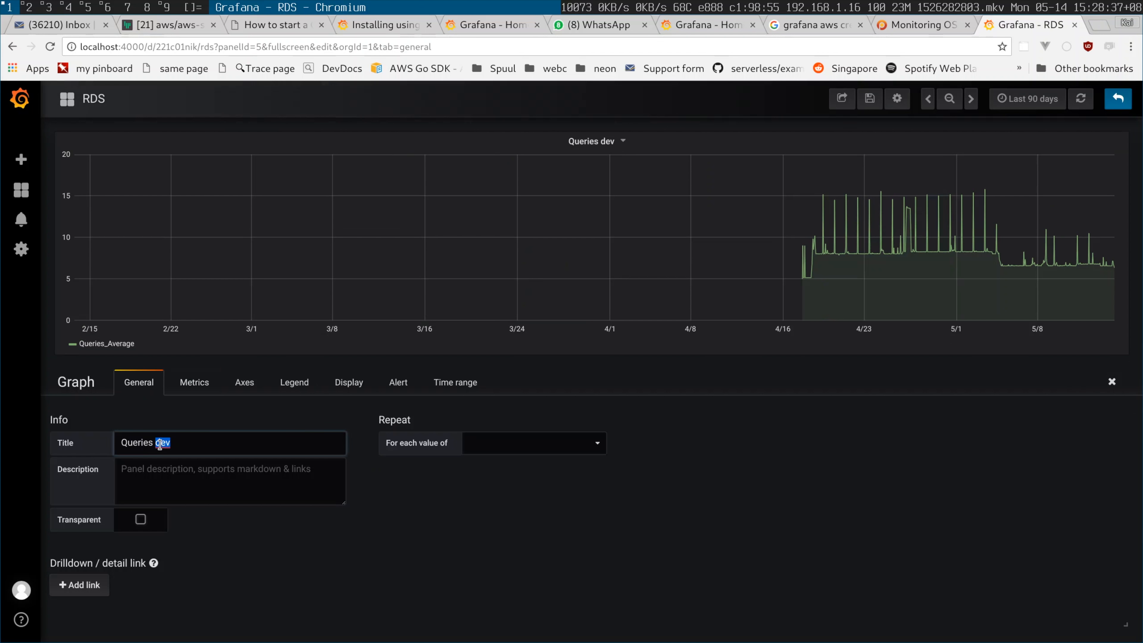
click(194, 382)
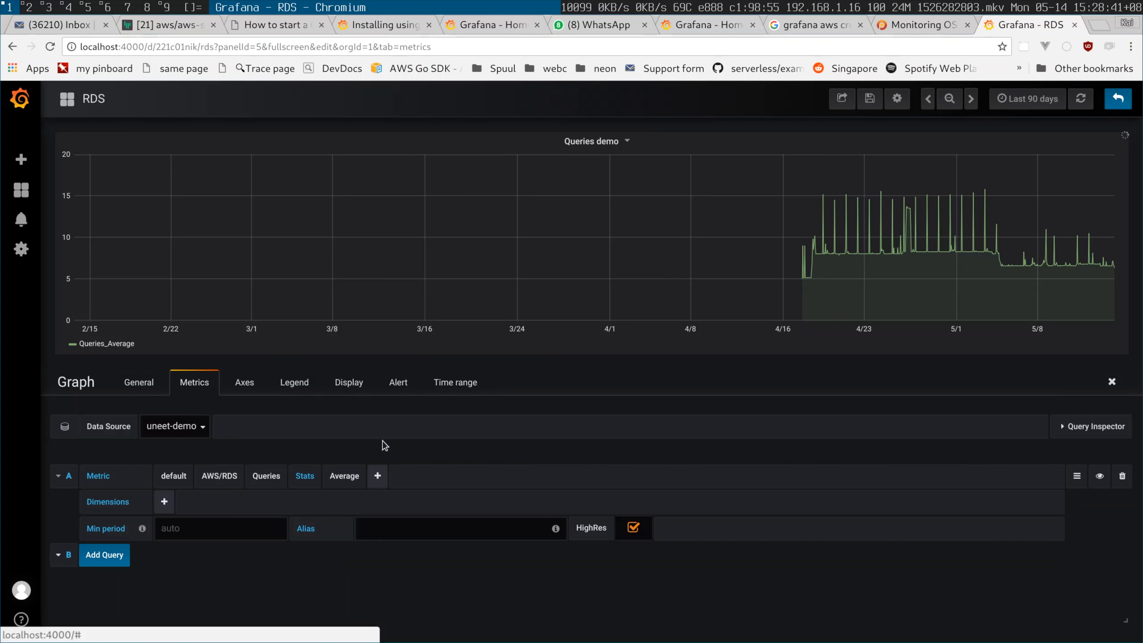
click(868, 98)
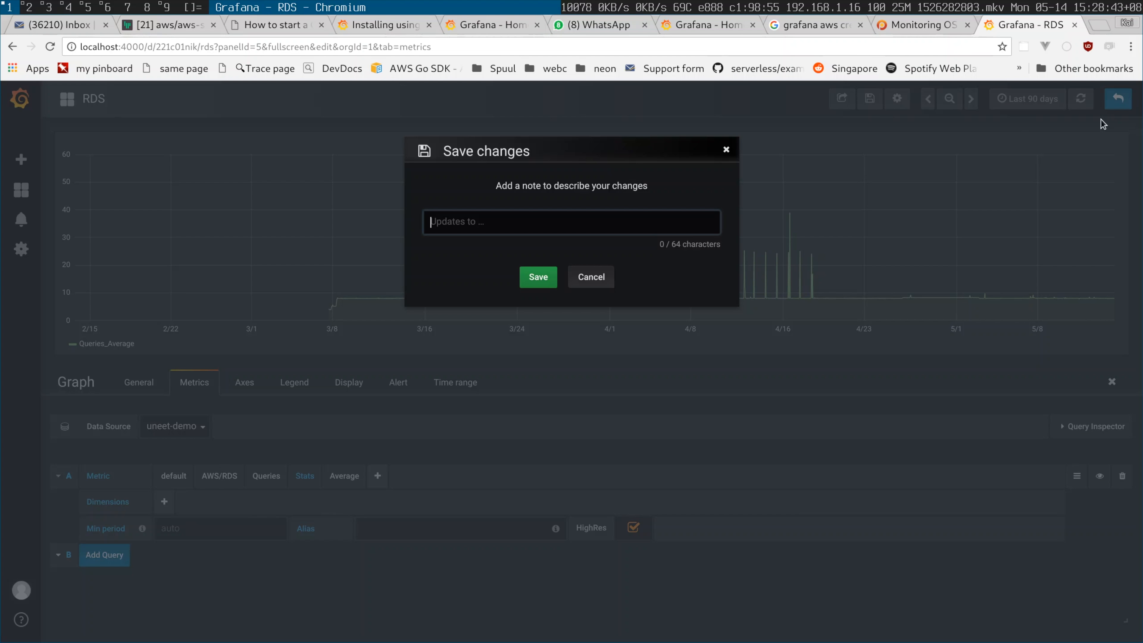
click(538, 277)
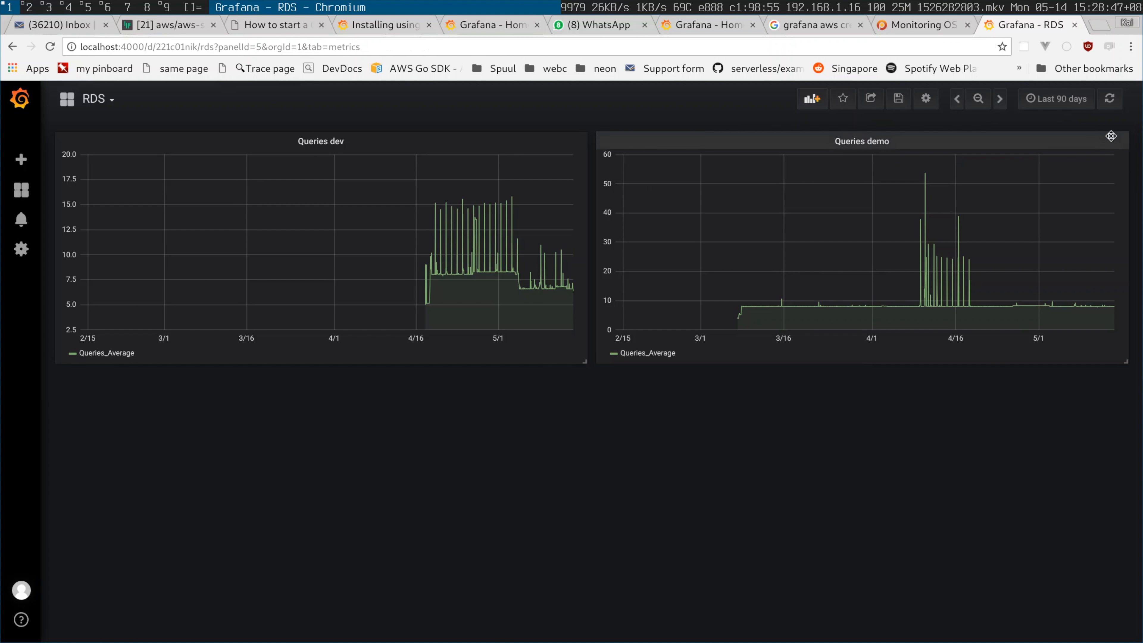
mouse_move(663, 242)
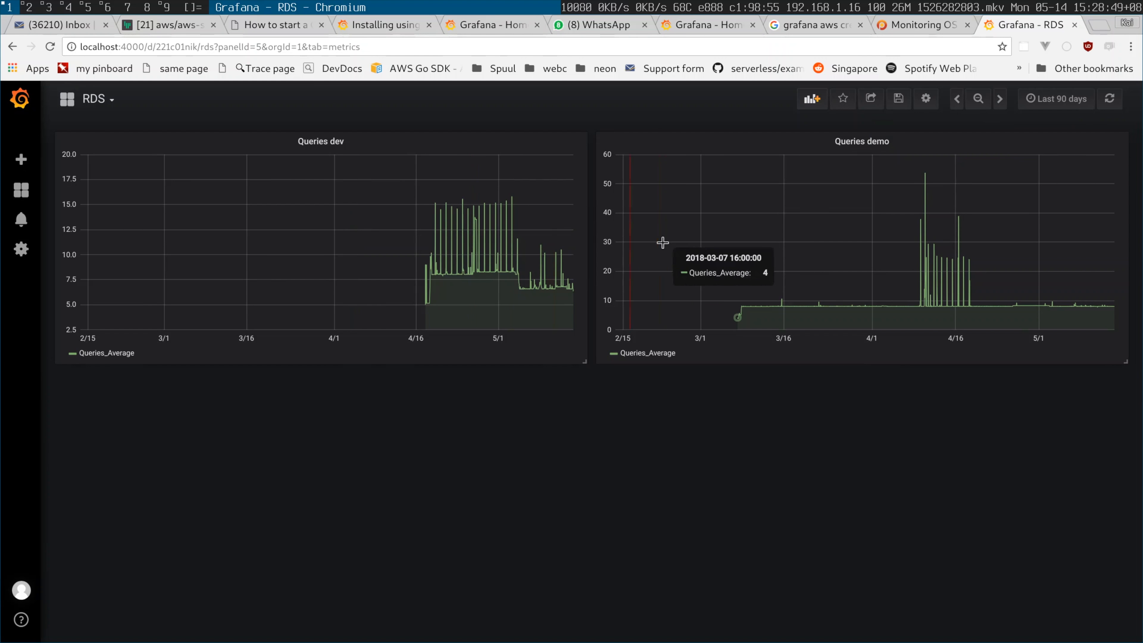
mouse_move(712, 228)
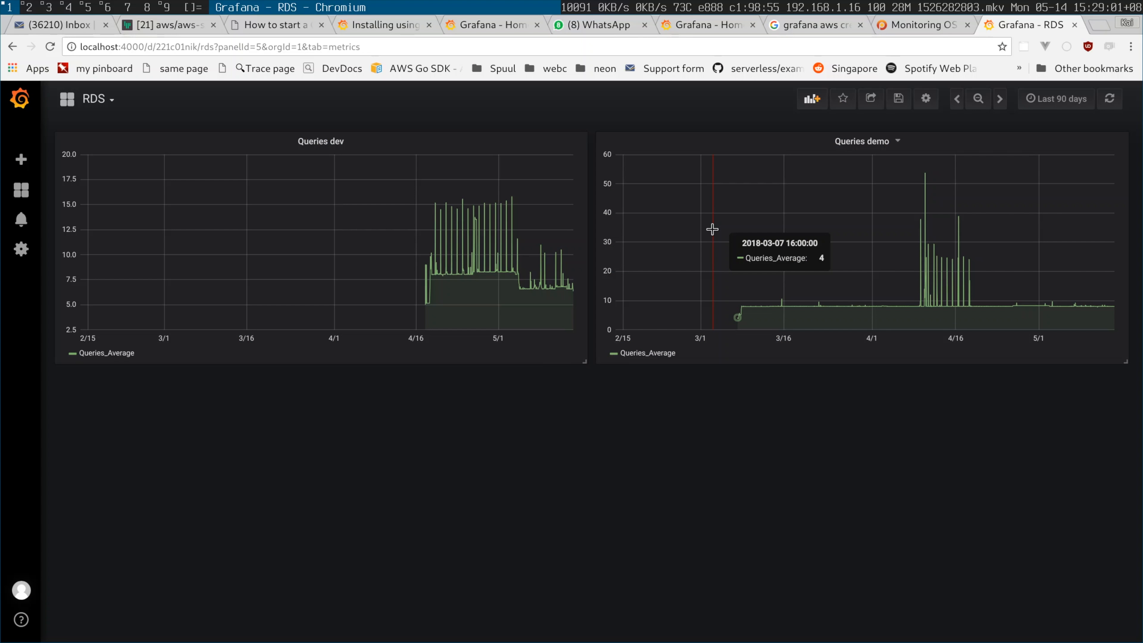